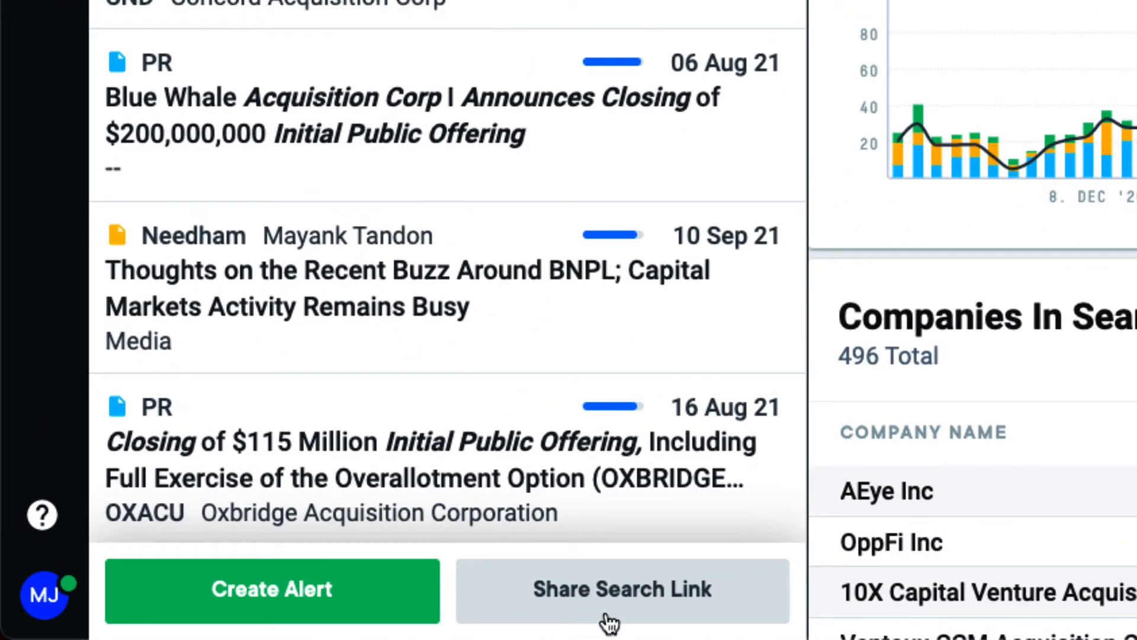
Generate a shareable link for the current IPO SPAC announcements search results.
click(622, 588)
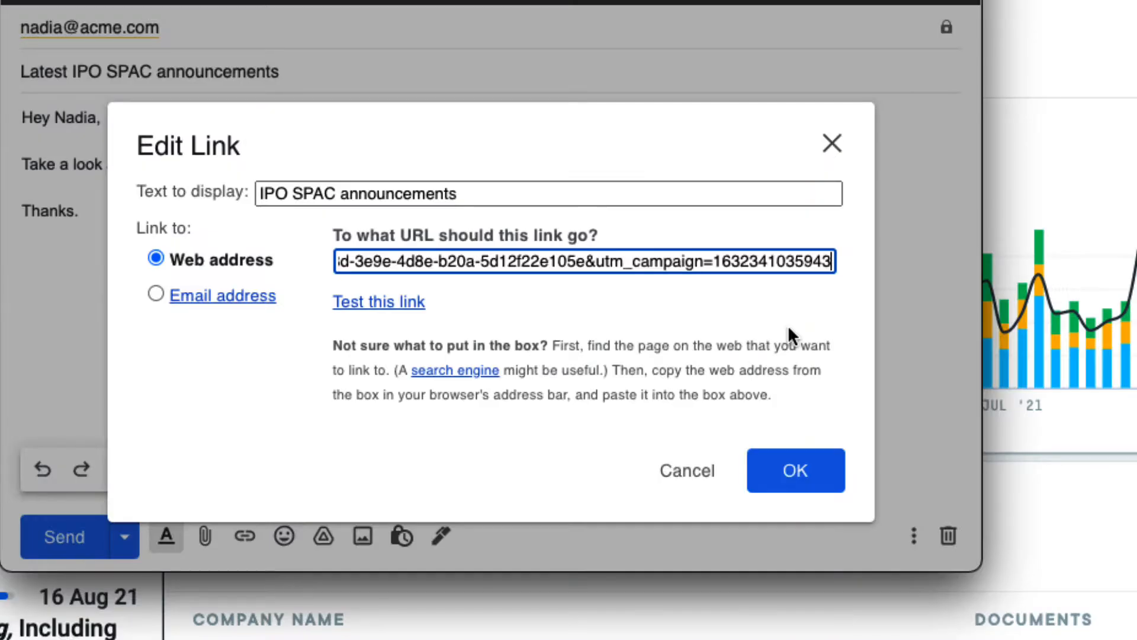
Link 'IPO SPAC announcements' to the search URL and send the email to Nadia.
click(795, 469)
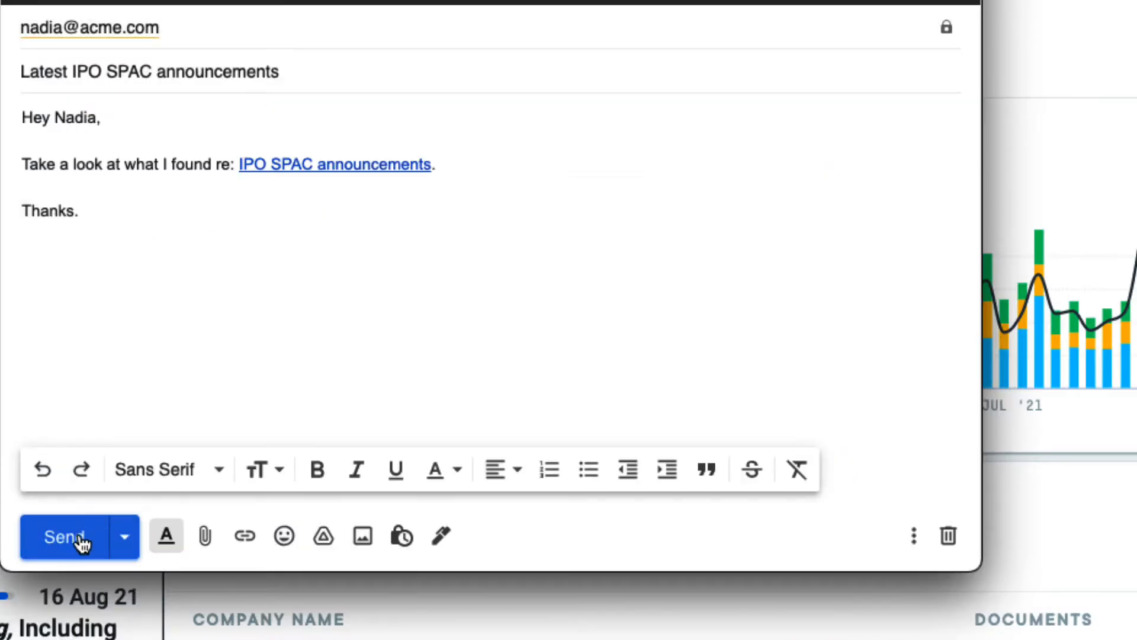
click(67, 537)
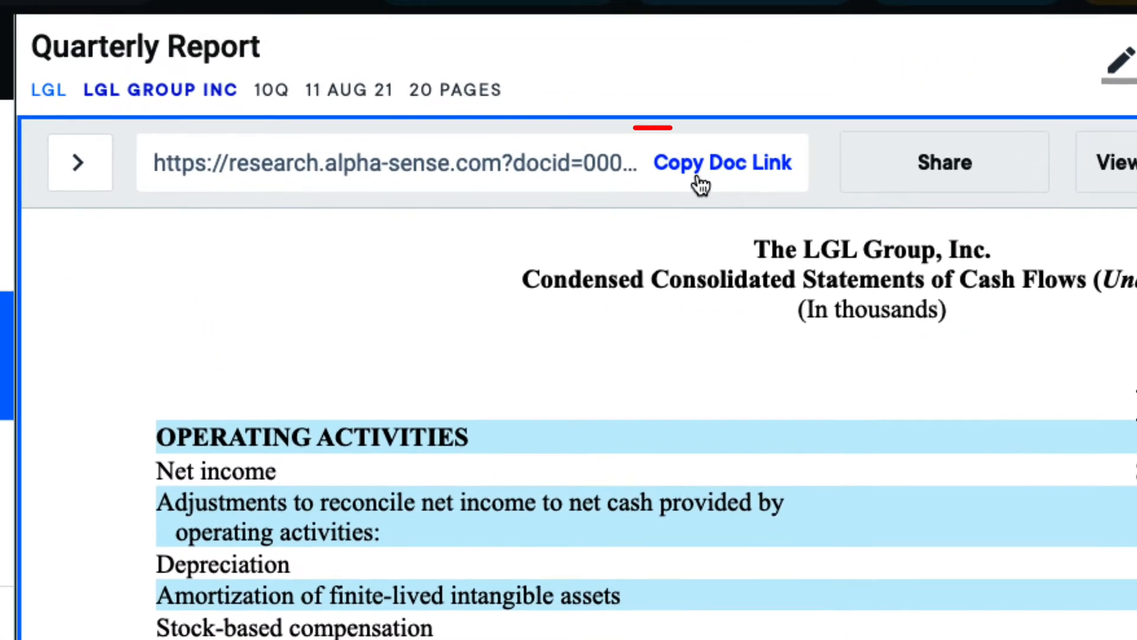
Copy the document link for the LGL Group 10-Q quarterly report.
click(722, 161)
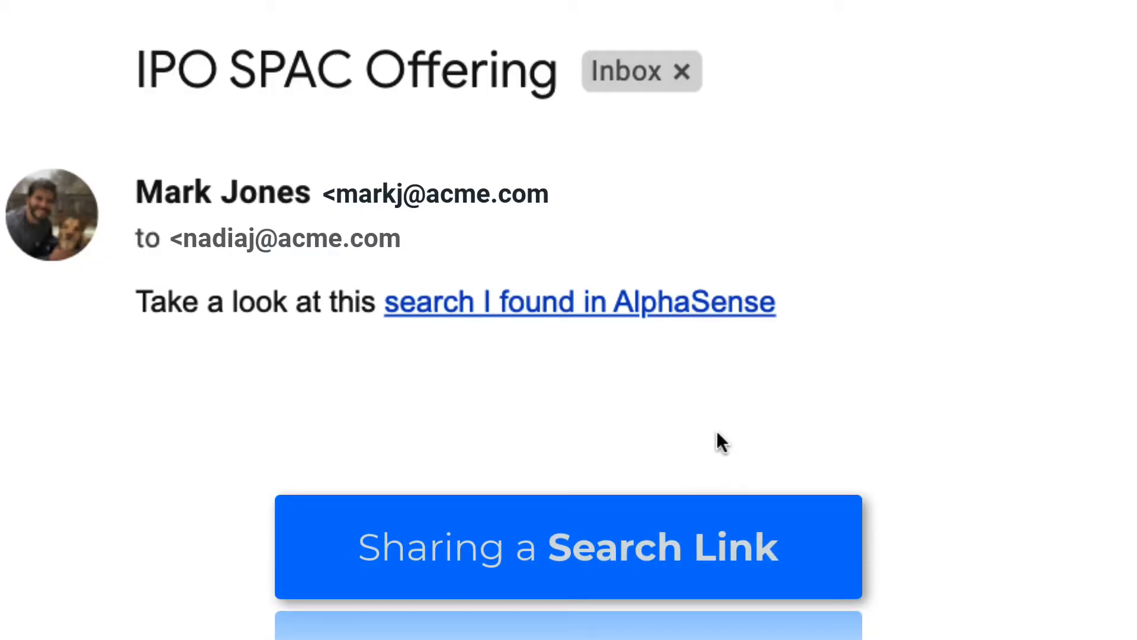
mouse_move(627, 322)
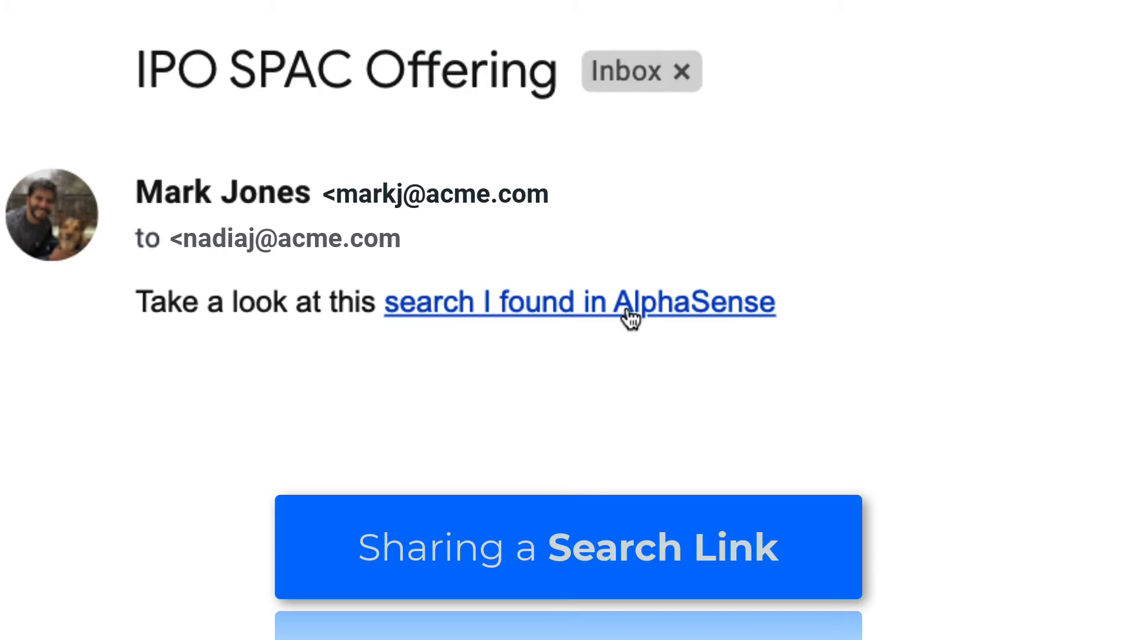